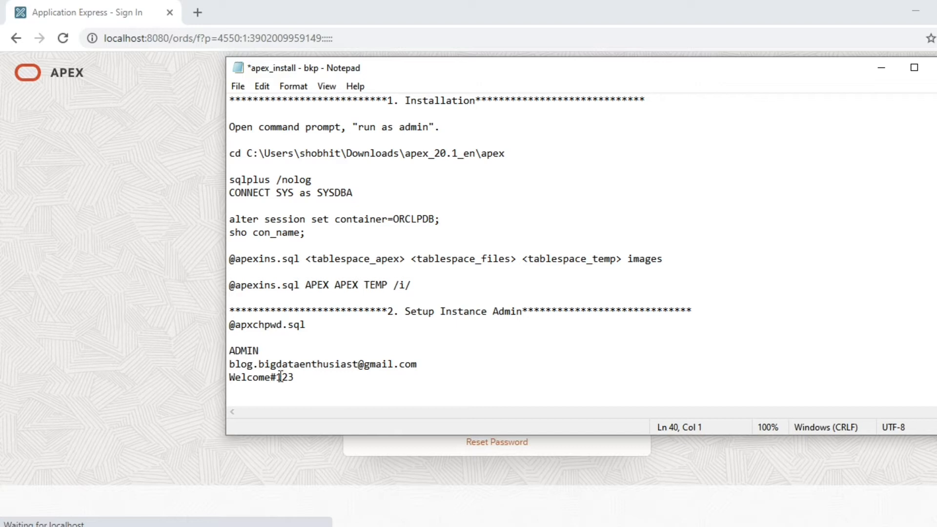
{"action": "mouse_move", "coordinate": [285, 325]}
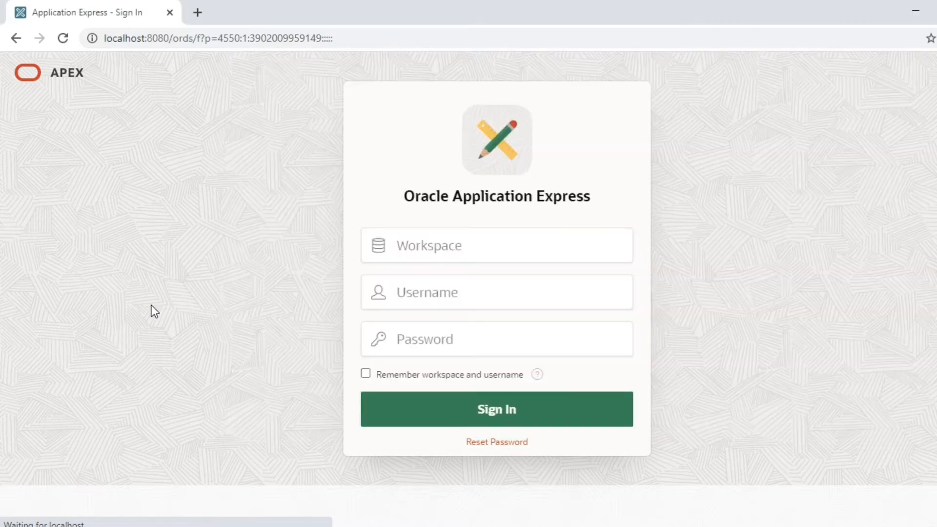
{"action": "mouse_move", "coordinate": [458, 325]}
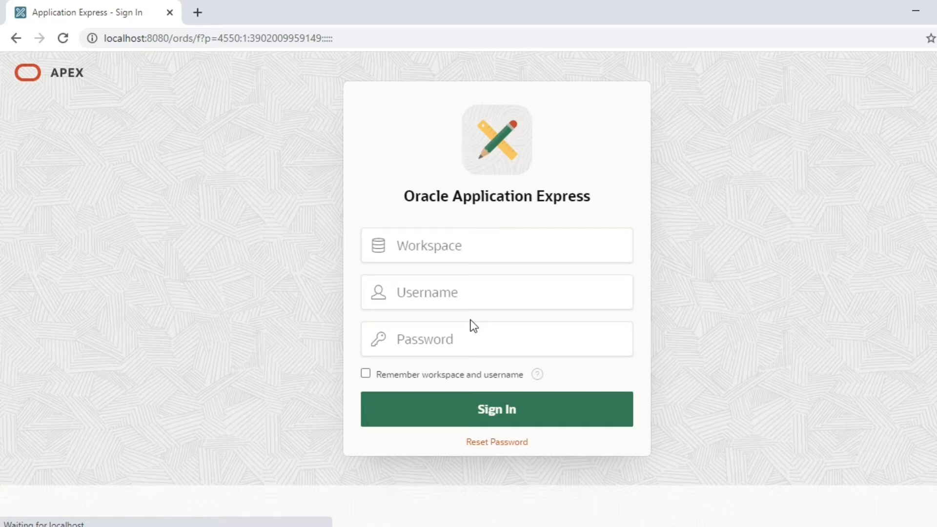
{"action": "mouse_move", "coordinate": [656, 285]}
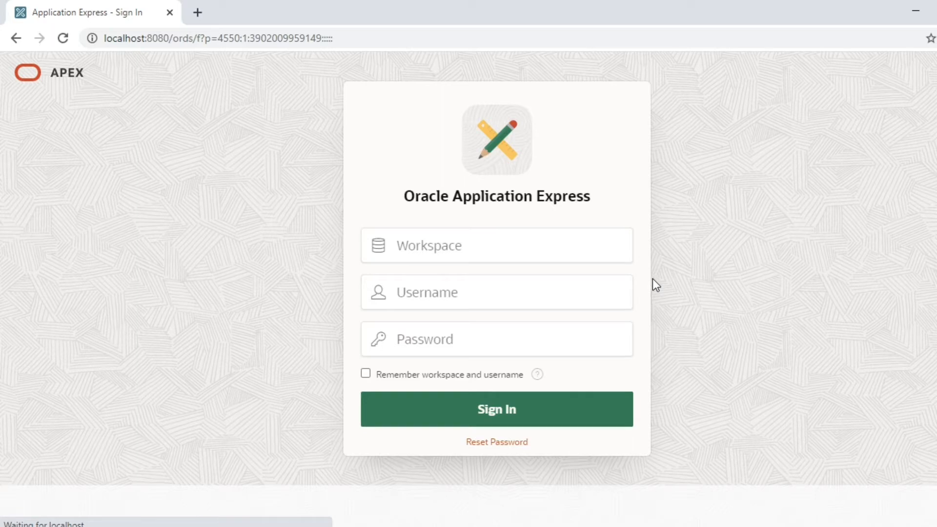
Scroll the sign-in page and choose Administration under Tasks to reach Administration Services sign-in
{"action": "scroll", "scroll_direction": "down", "scroll_amount": 3}
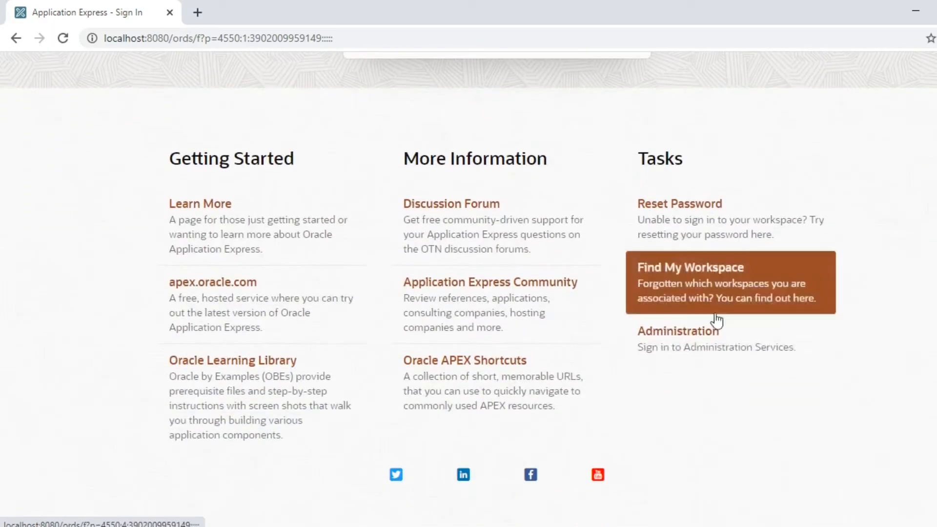
{"action": "mouse_move", "coordinate": [687, 344]}
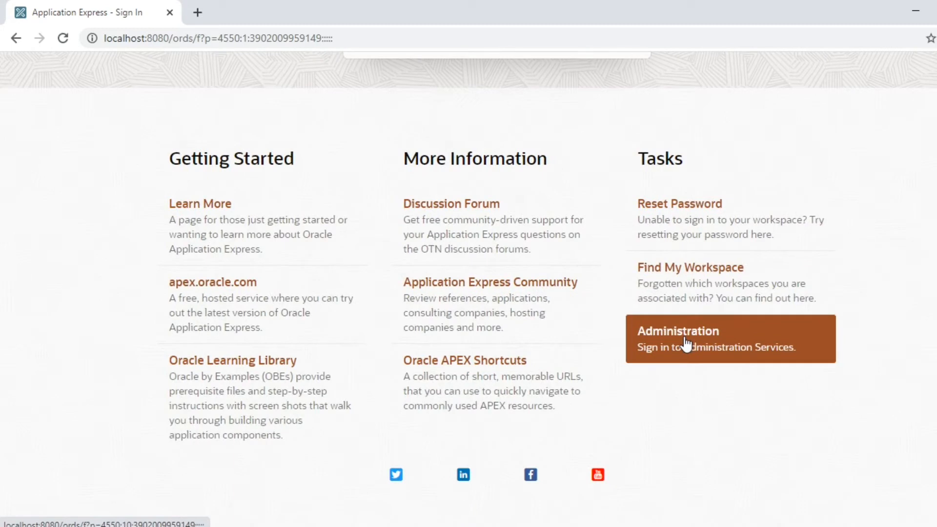
{"action": "left_click", "coordinate": [678, 339]}
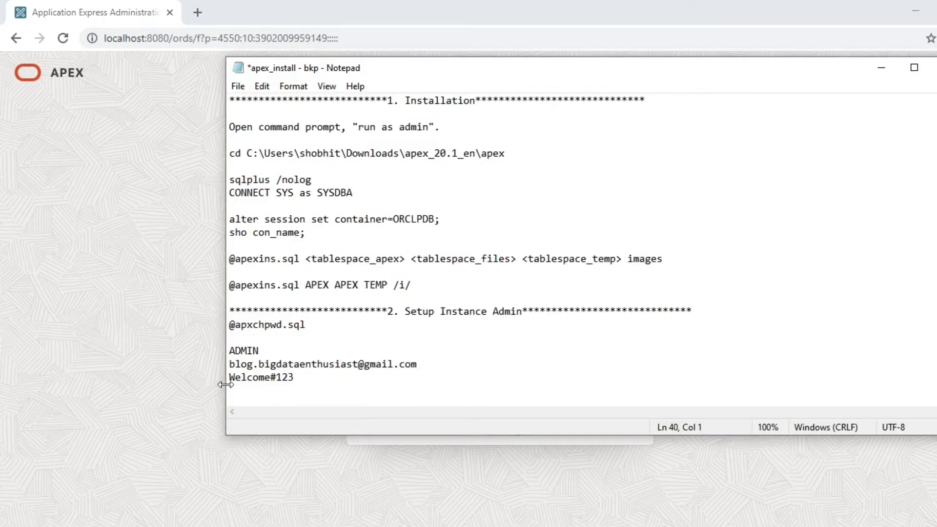
Select the ADMIN username in the Notepad installation notes for copying
{"action": "left_click", "coordinate": [233, 350]}
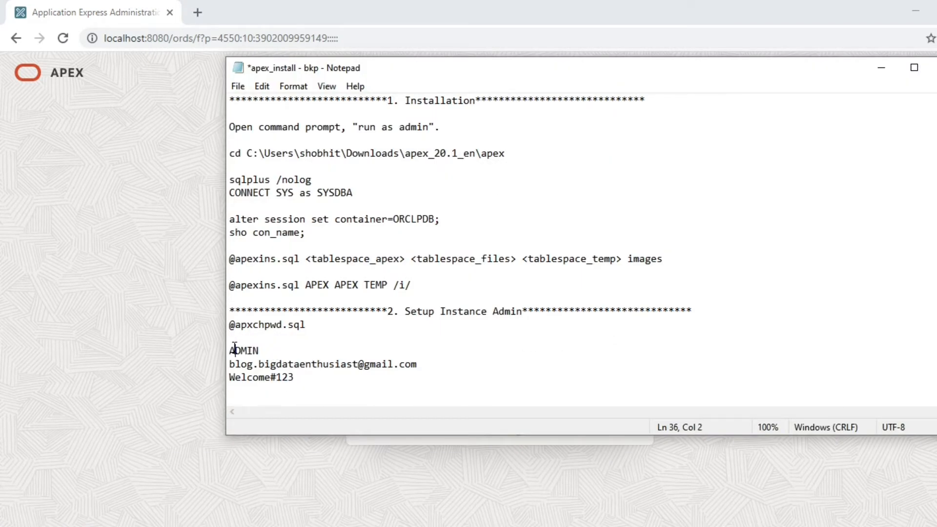
{"action": "double_click", "coordinate": [243, 351]}
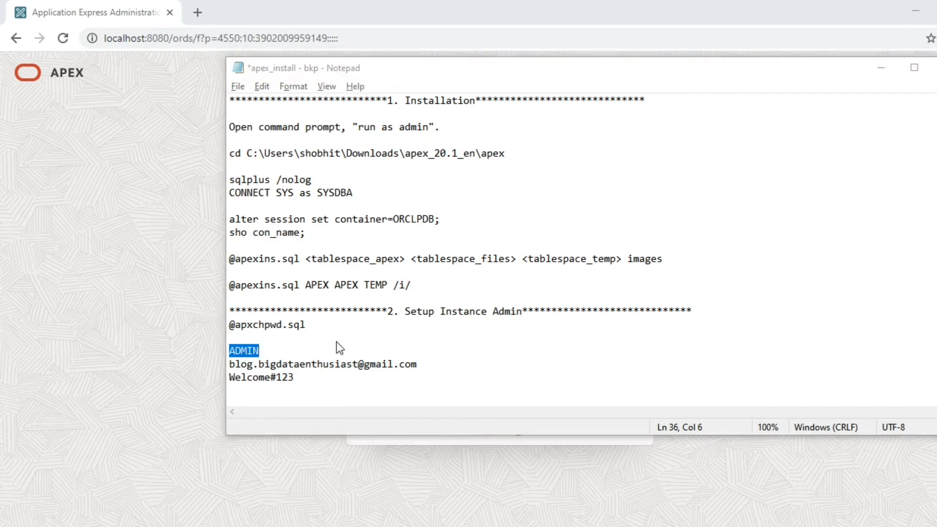
{"action": "mouse_move", "coordinate": [419, 343]}
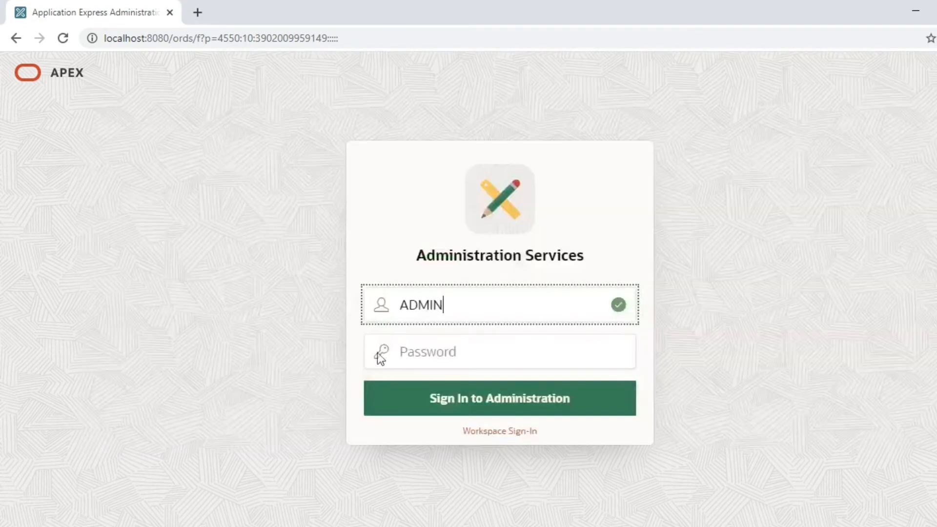
Enter the ADMIN password and sign in to Administration Services
{"action": "left_click", "coordinate": [499, 398]}
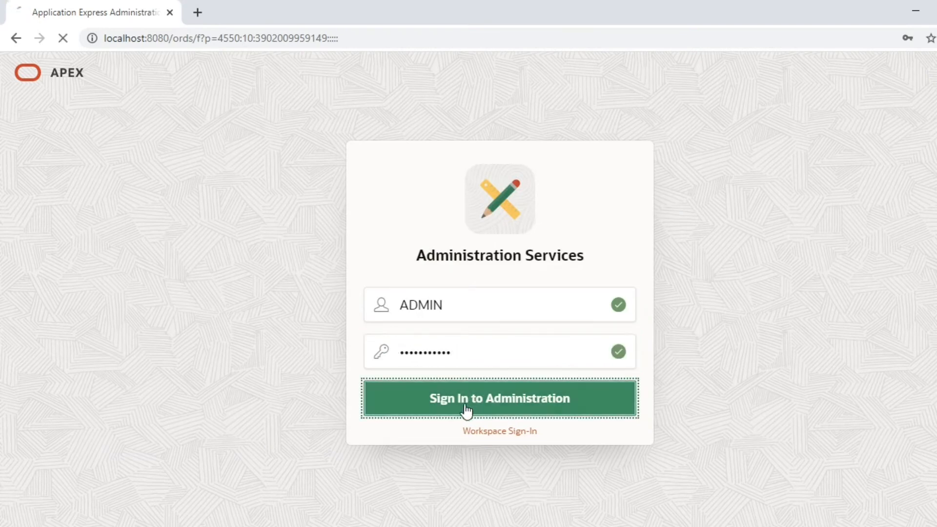
{"action": "left_click", "coordinate": [499, 398]}
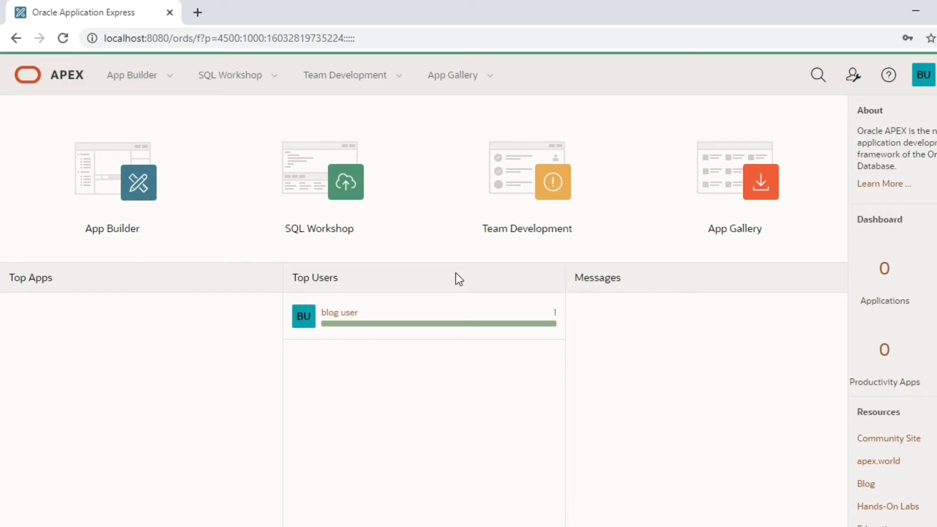
{"action": "mouse_move", "coordinate": [137, 248]}
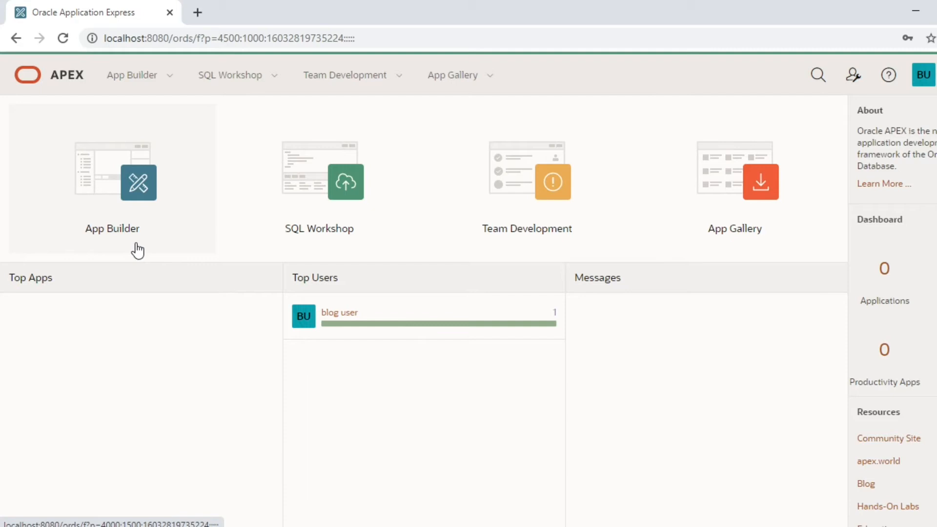
{"action": "mouse_move", "coordinate": [846, 119]}
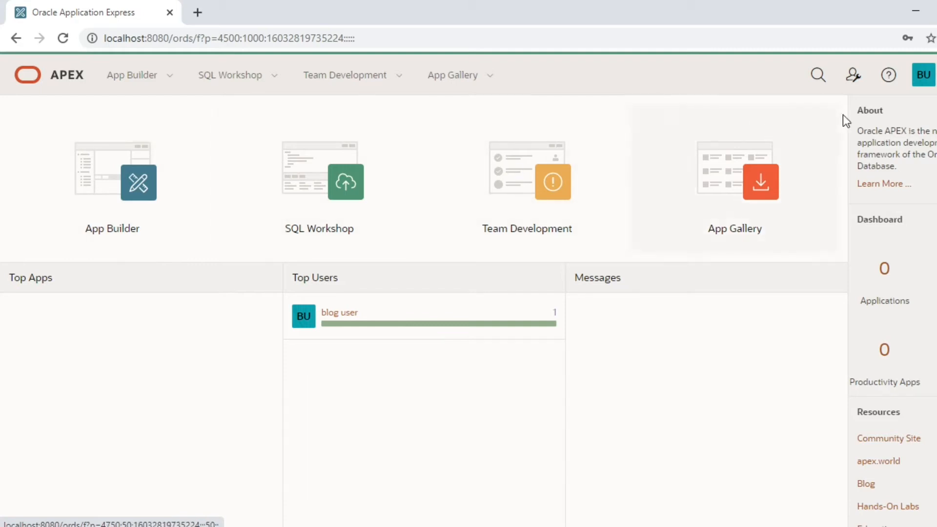
Open the BU avatar profile showing blog user as DEVELOPMENT_WS Administrator
{"action": "left_click", "coordinate": [922, 75]}
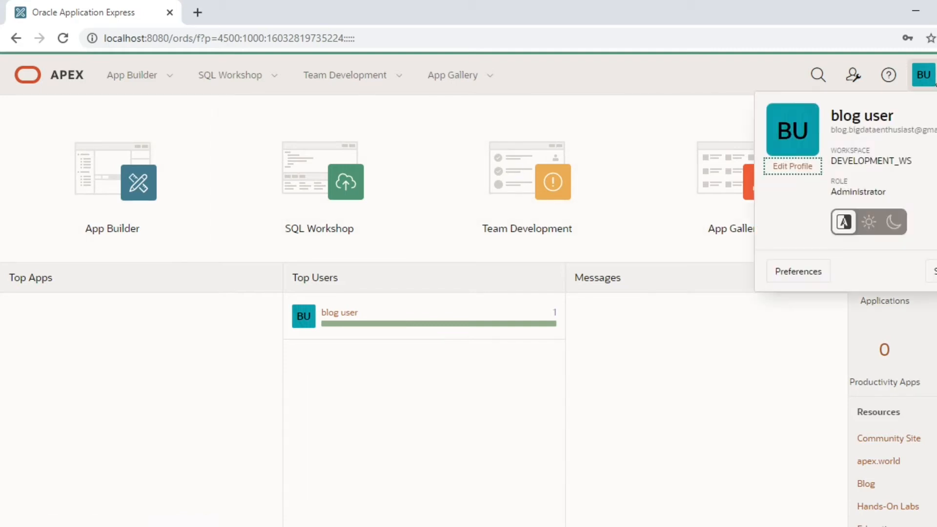
{"action": "mouse_move", "coordinate": [884, 197]}
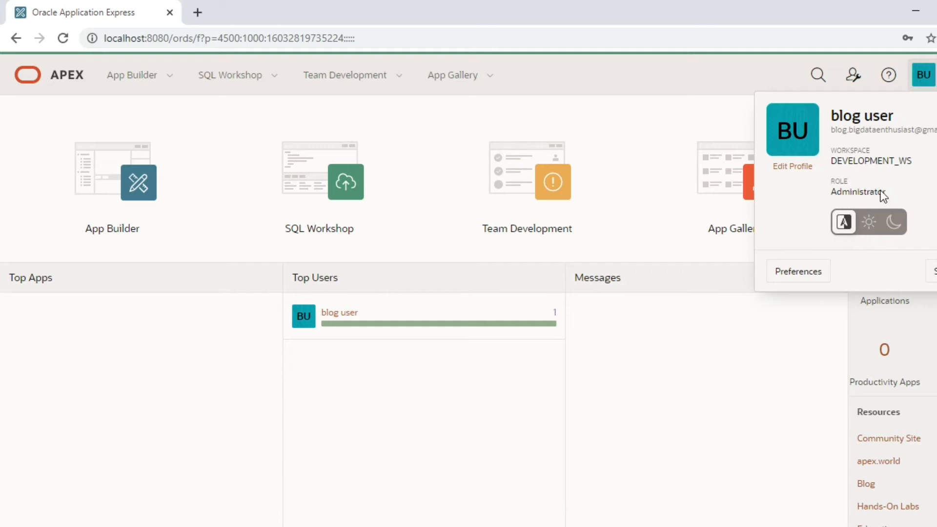
{"action": "mouse_move", "coordinate": [902, 162]}
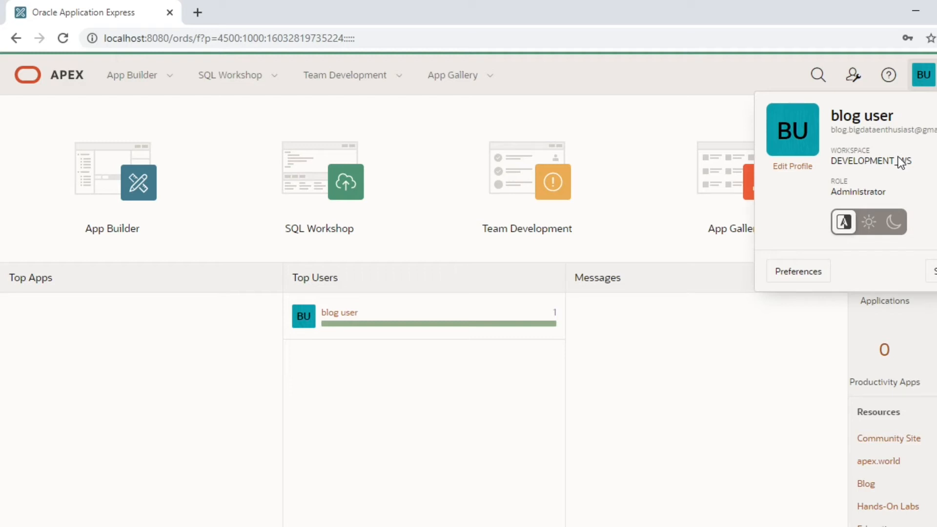
{"action": "mouse_move", "coordinate": [721, 343]}
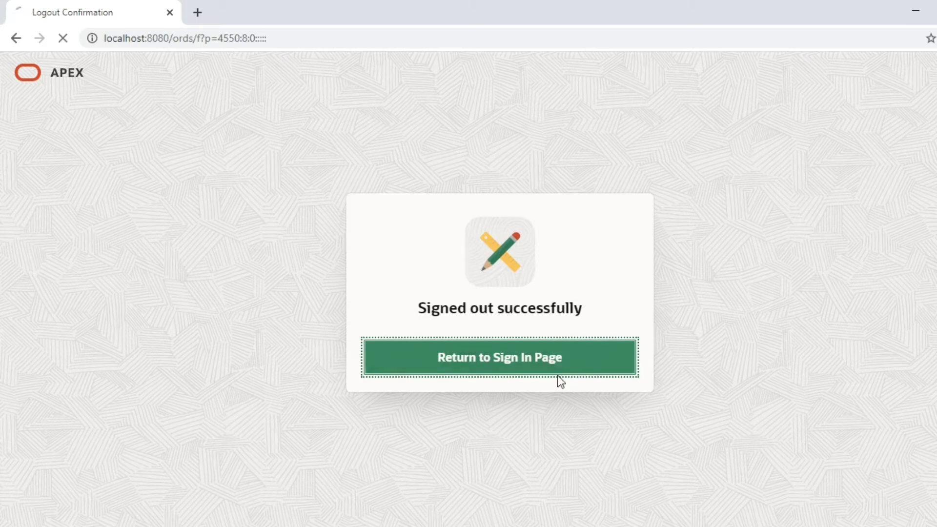
Return to the sign-in page and log into Administration Services with the admin credentials
{"action": "left_click", "coordinate": [498, 356]}
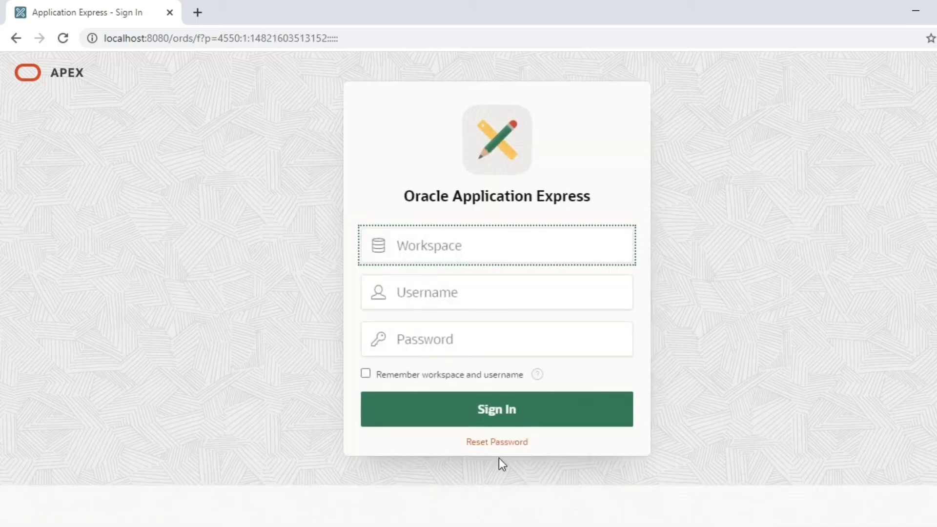
{"action": "left_click", "coordinate": [496, 409]}
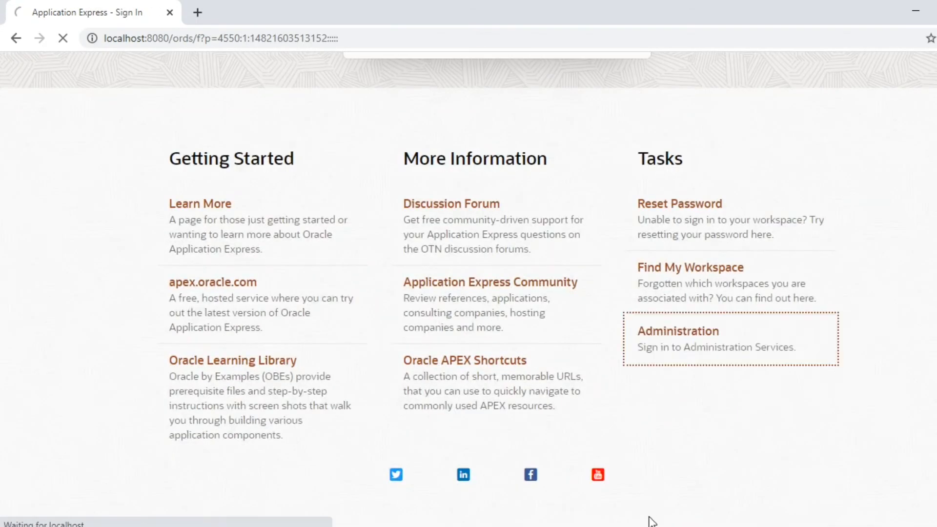
{"action": "left_click", "coordinate": [677, 331]}
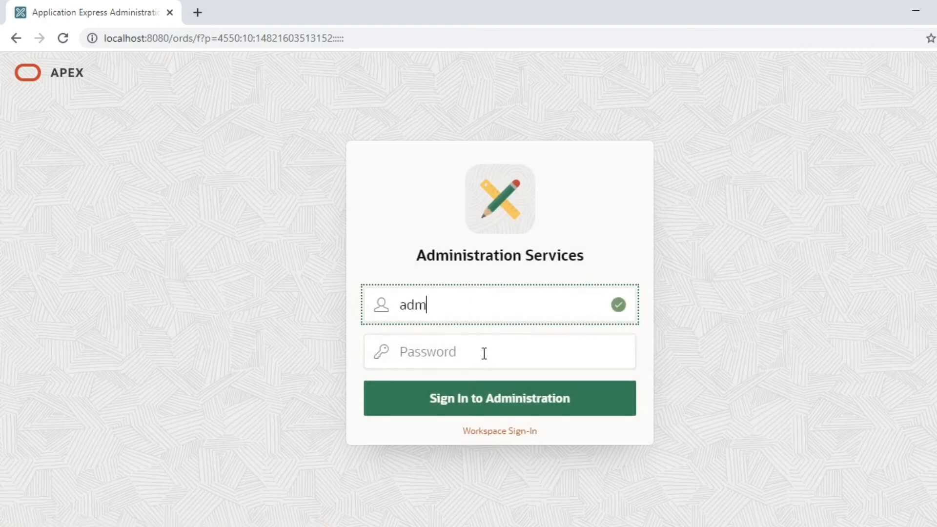
{"action": "left_click", "coordinate": [499, 398]}
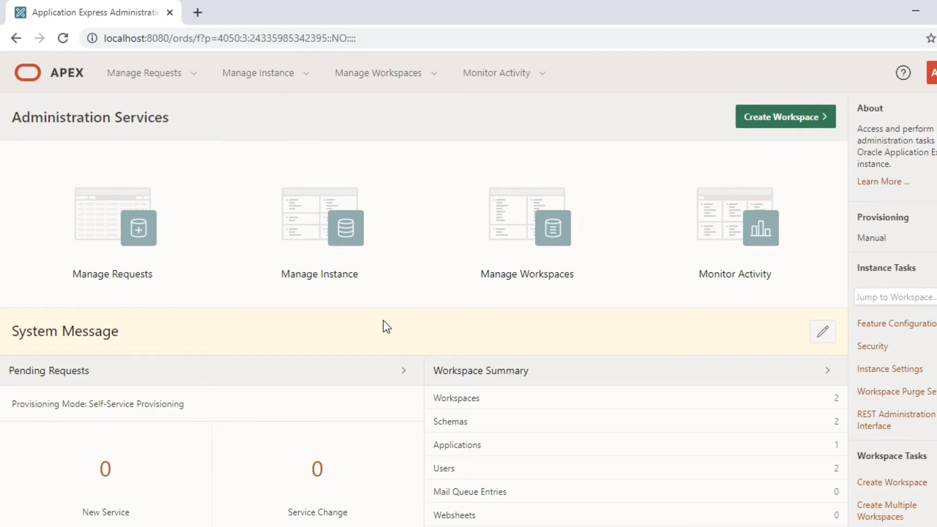
Open the Manage Developers and Users report from Manage Workspaces
{"action": "left_click", "coordinate": [526, 227]}
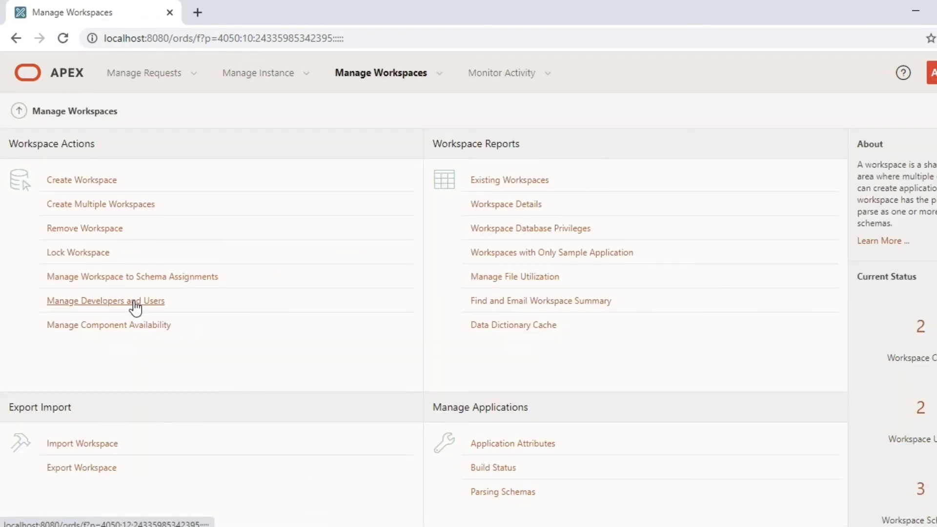
{"action": "left_click", "coordinate": [105, 301]}
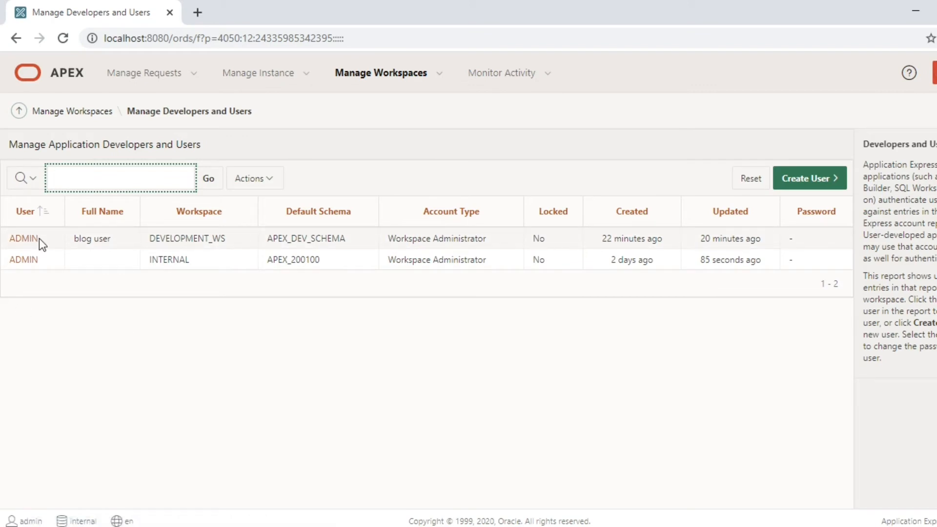
{"action": "mouse_move", "coordinate": [203, 258]}
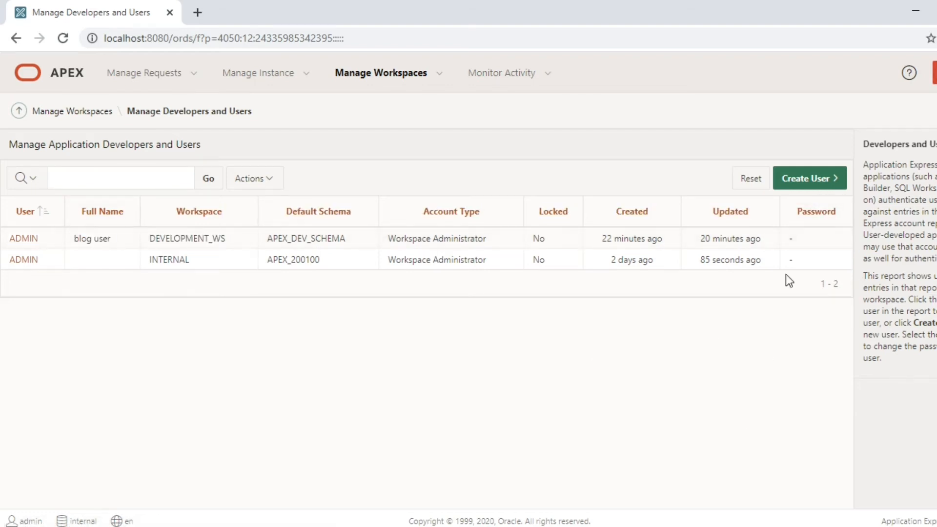
Start a new user with username DevUser, email, first name Dev, last name User
{"action": "left_click", "coordinate": [810, 178]}
{"action": "type", "text": "Us"}
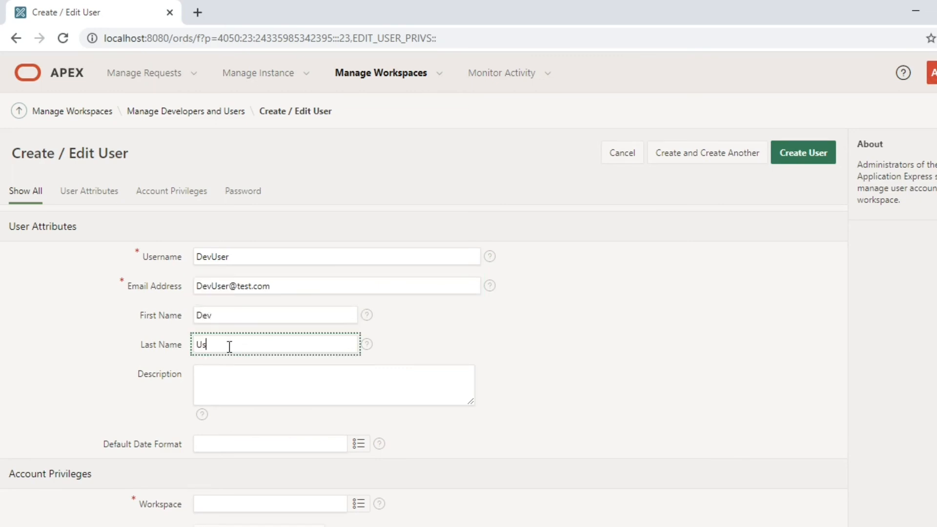
{"action": "double_click", "coordinate": [212, 257]}
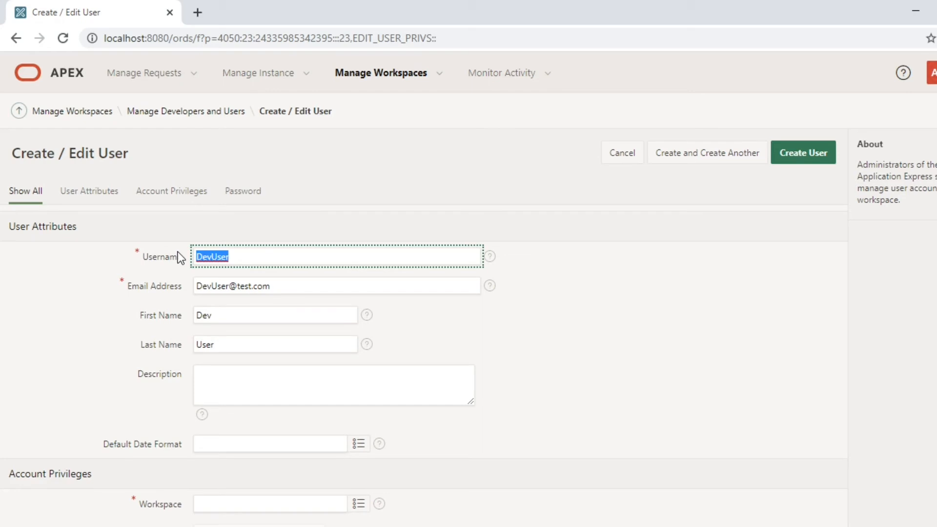
{"action": "scroll", "scroll_direction": "up", "scroll_amount": 3}
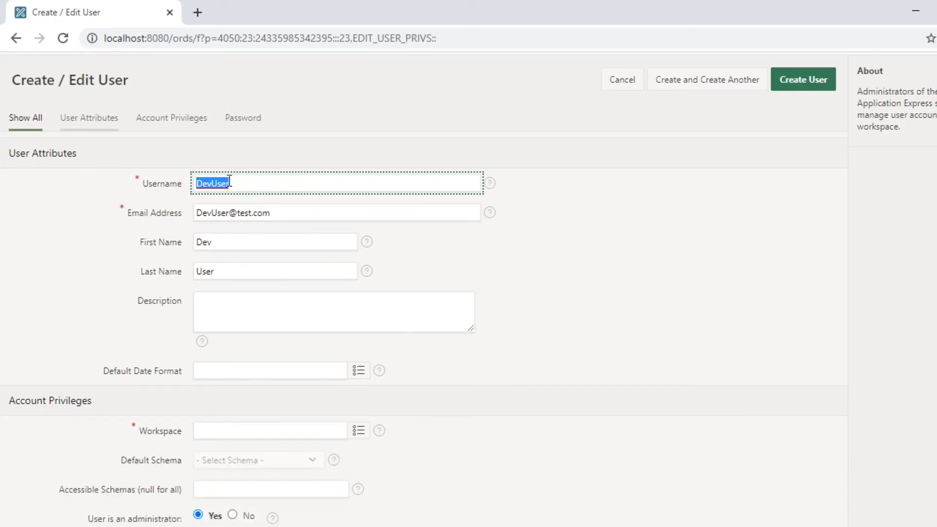
{"action": "left_click", "coordinate": [333, 311]}
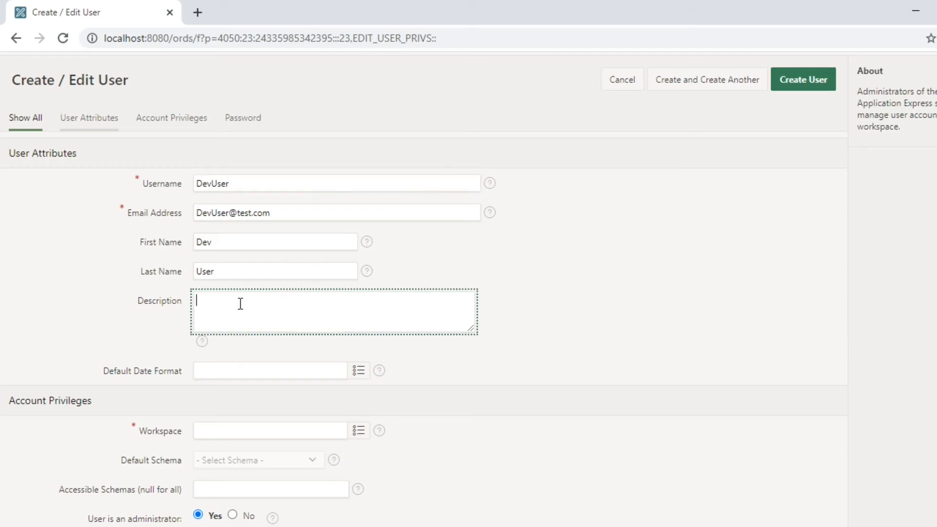
{"action": "scroll", "scroll_direction": "down", "scroll_amount": 3}
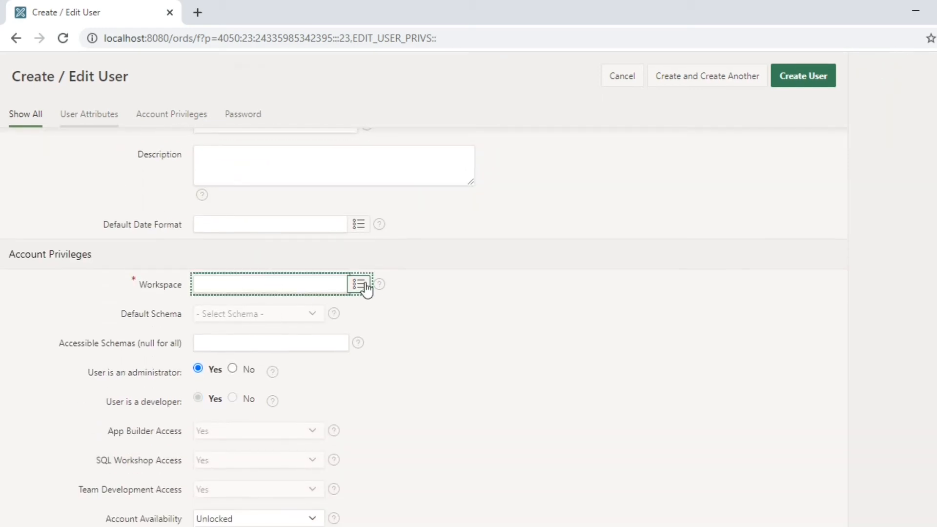
Assign the user to DEVELOPMENT_WS and set User is an administrator to No
{"action": "left_click", "coordinate": [359, 284]}
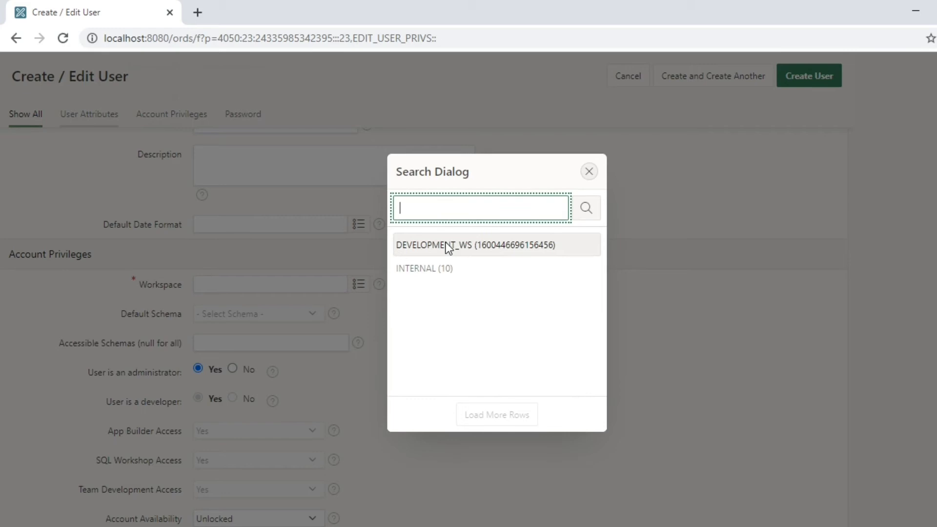
{"action": "left_click", "coordinate": [474, 245]}
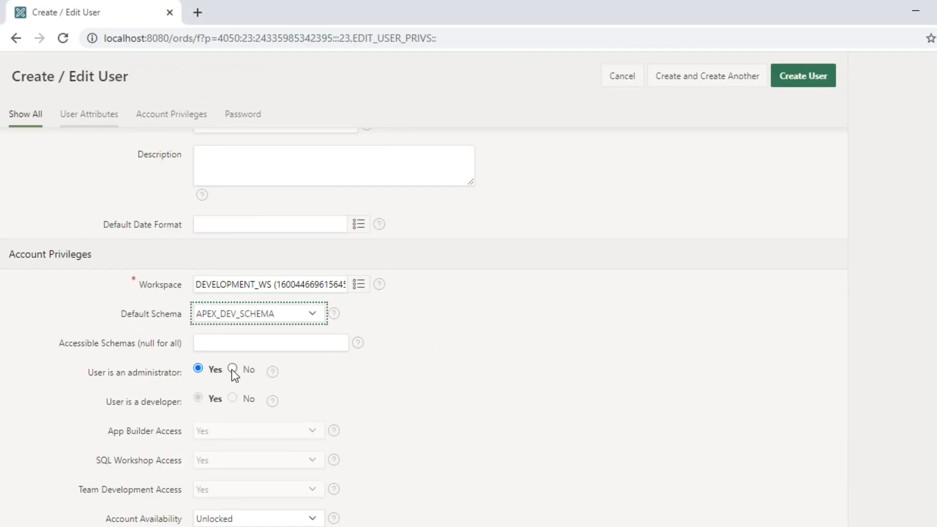
{"action": "left_click", "coordinate": [232, 368]}
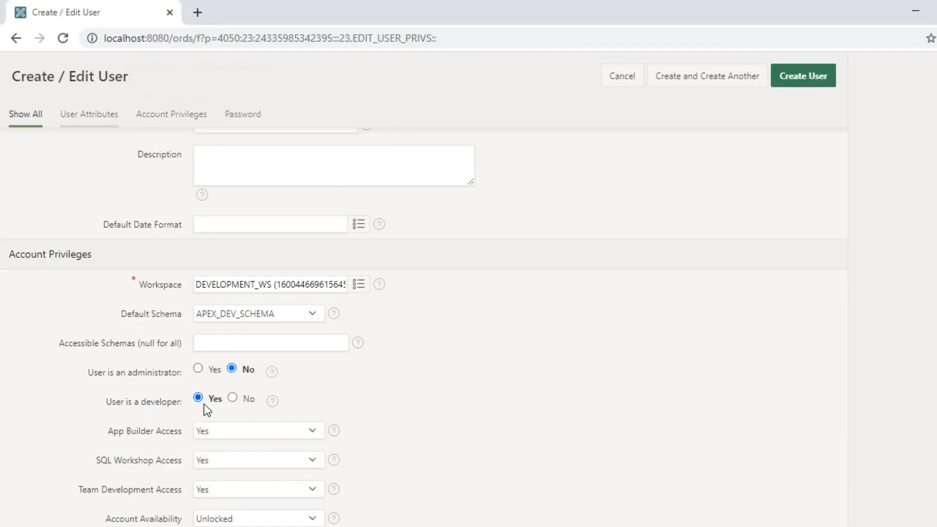
{"action": "scroll", "scroll_direction": "down", "scroll_amount": 3}
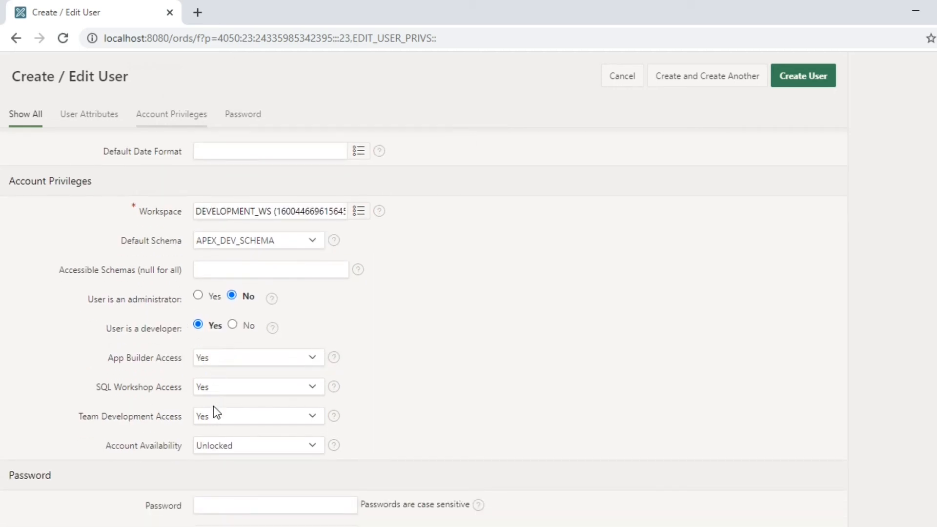
Enter and confirm DevUser's password, keeping Require Change on First Use as Yes
{"action": "scroll", "scroll_direction": "down", "scroll_amount": 3}
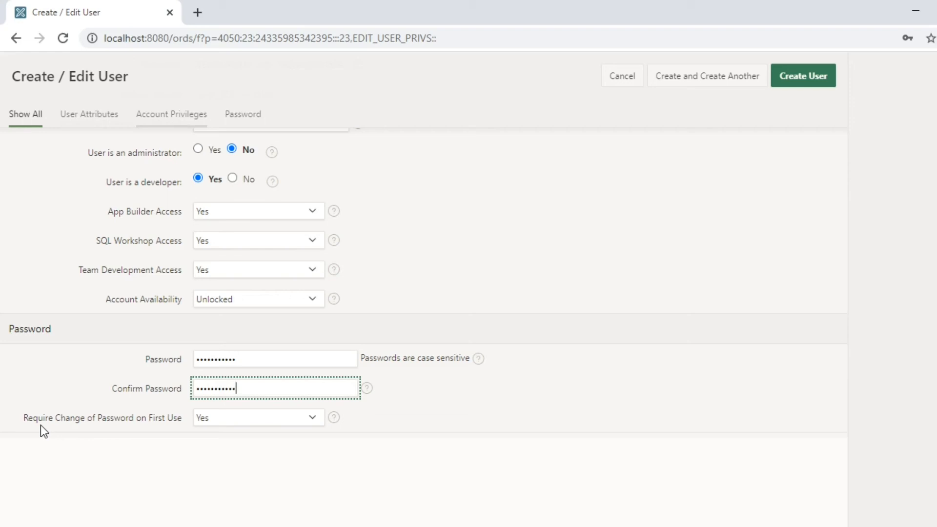
{"action": "left_click", "coordinate": [257, 417]}
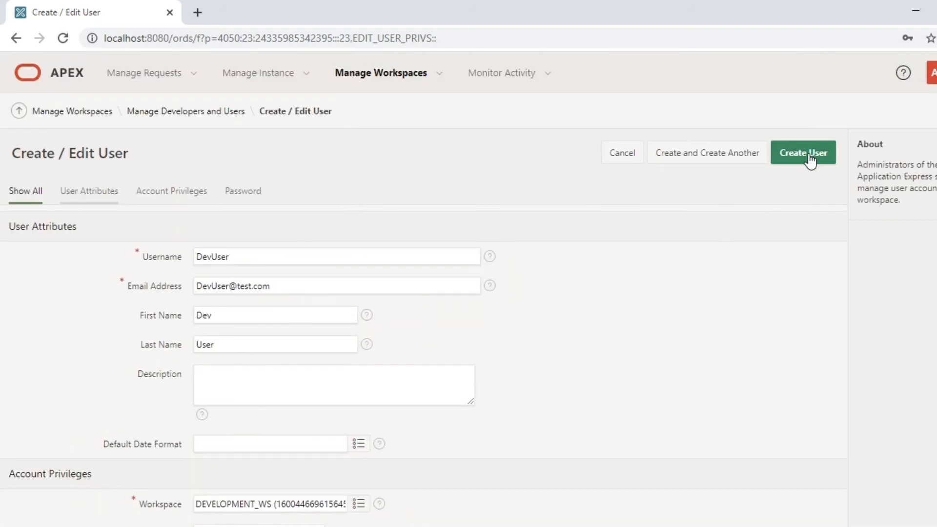
Create the DevUser account and sign out of the admin session
{"action": "left_click", "coordinate": [803, 153]}
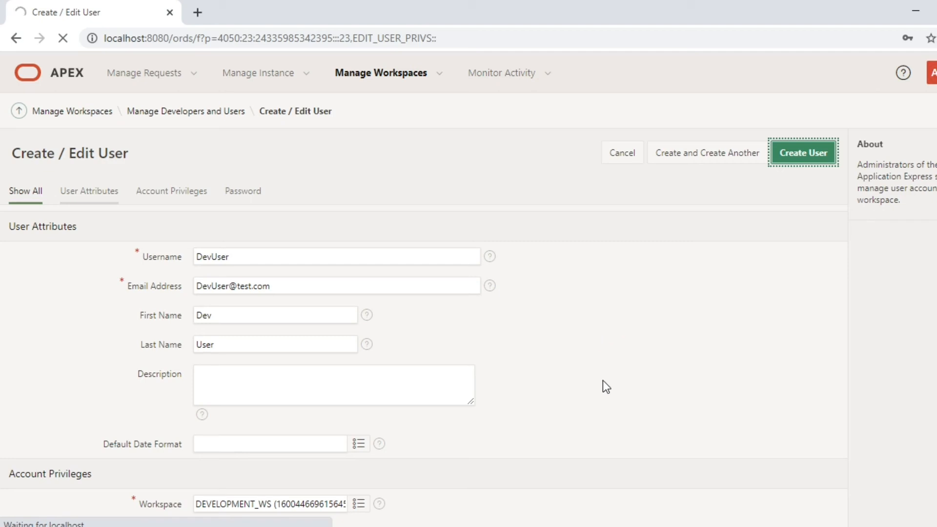
{"action": "left_click", "coordinate": [803, 153]}
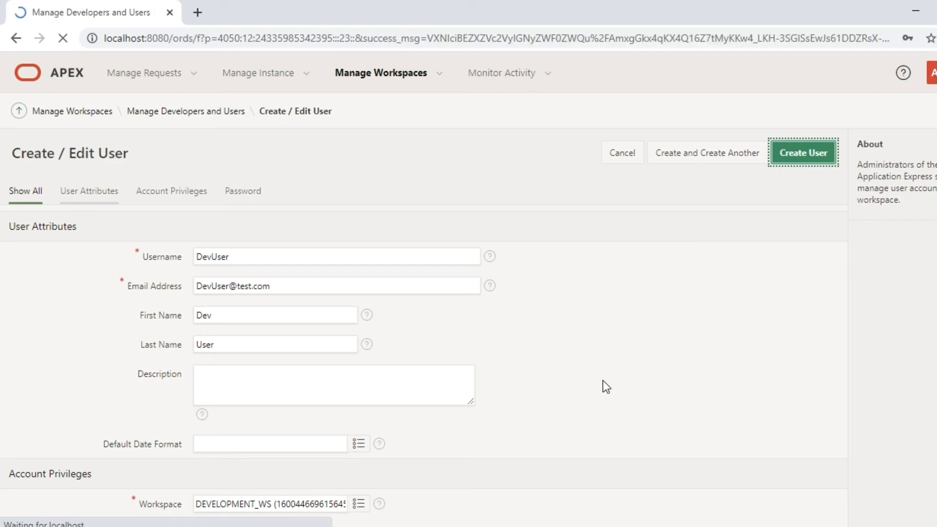
{"action": "left_click", "coordinate": [802, 152]}
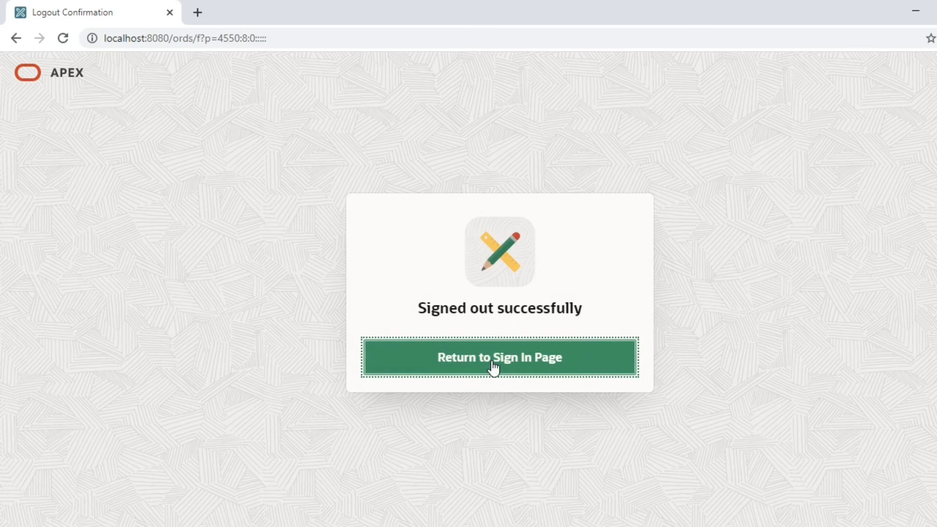
Return to sign-in and enter workspace DEVELOPMENT_WS, username DevUser, then the password
{"action": "left_click", "coordinate": [499, 357]}
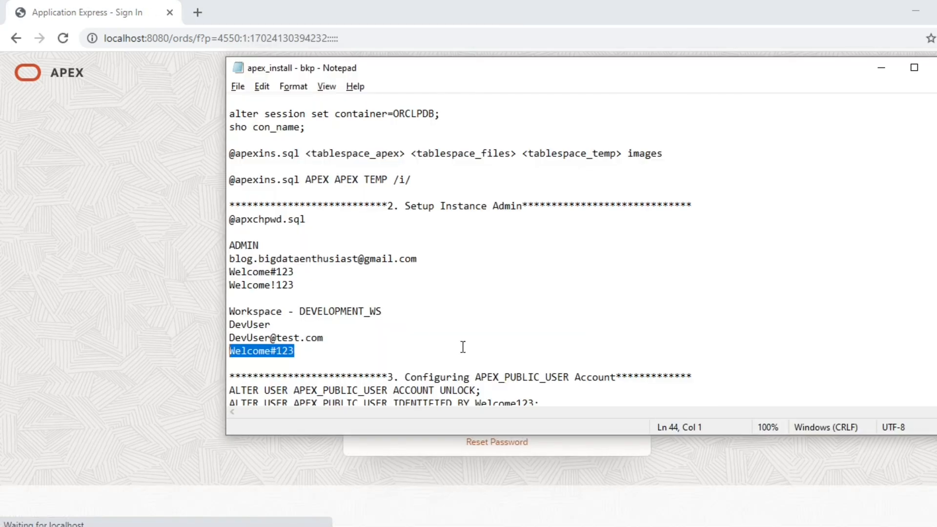
{"action": "double_click", "coordinate": [340, 311]}
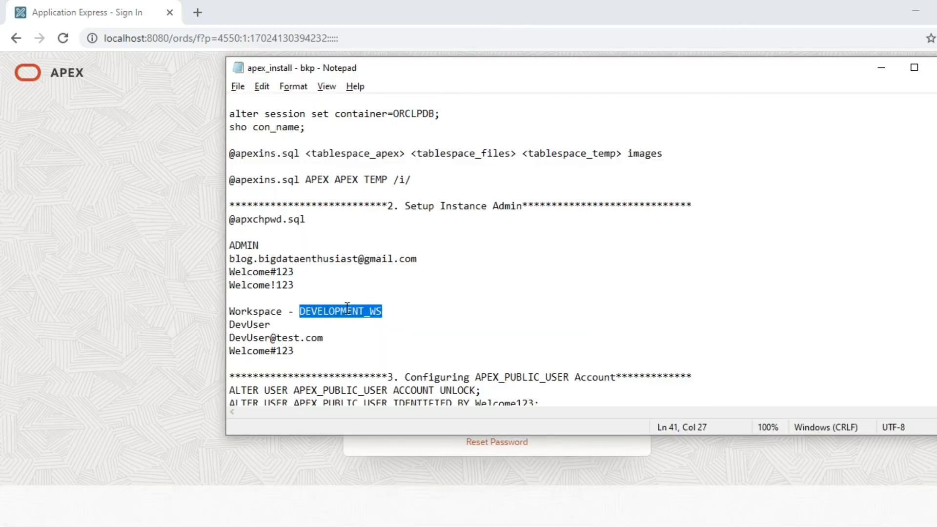
{"action": "mouse_move", "coordinate": [270, 370]}
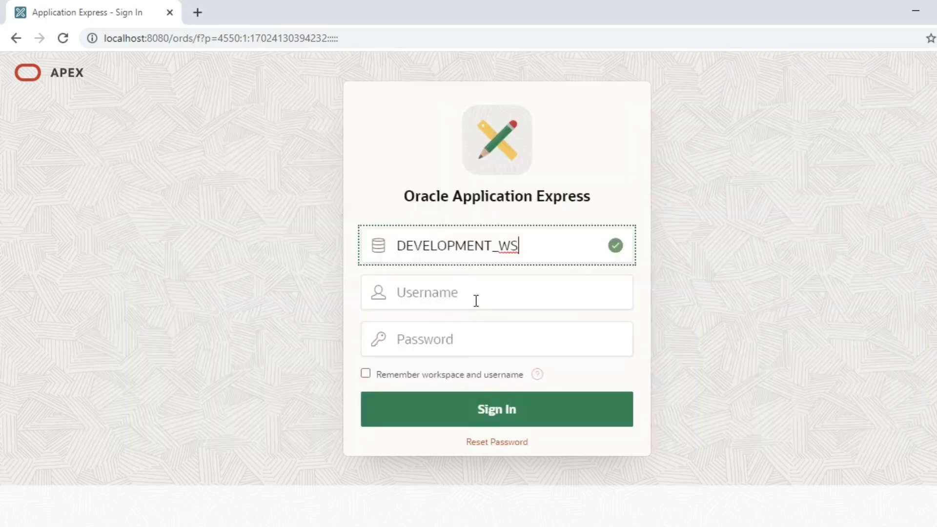
{"action": "type", "text": "DevUser"}
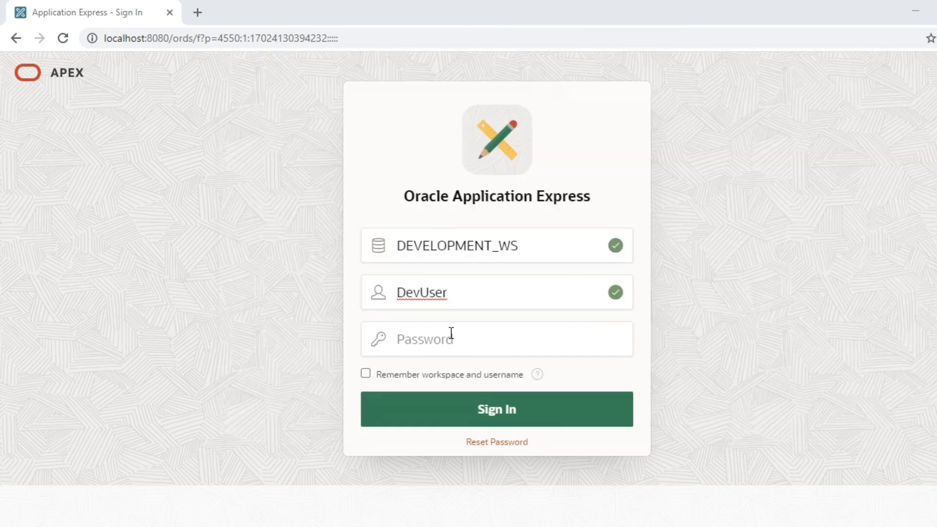
{"action": "left_click", "coordinate": [496, 409]}
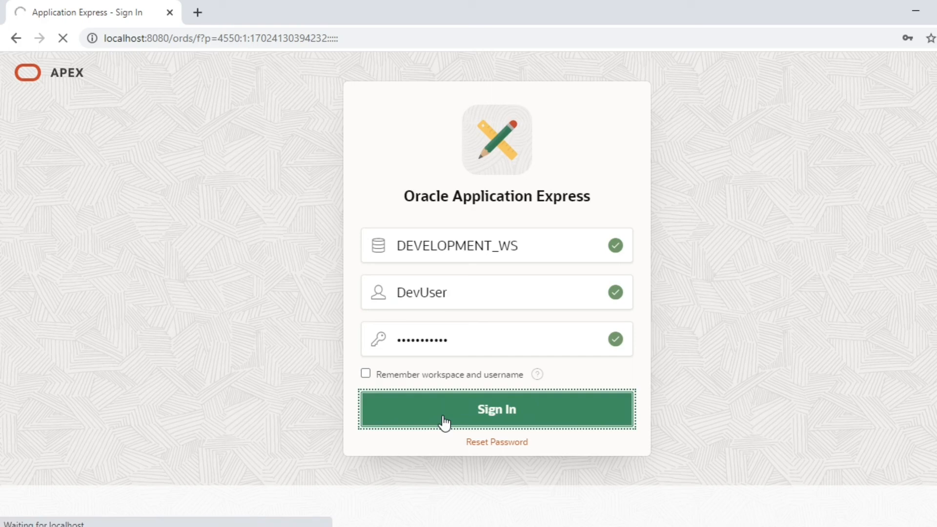
Sign in as DevUser and confirm the Developer role in DEVELOPMENT_WS via the DU avatar
{"action": "left_click", "coordinate": [496, 410]}
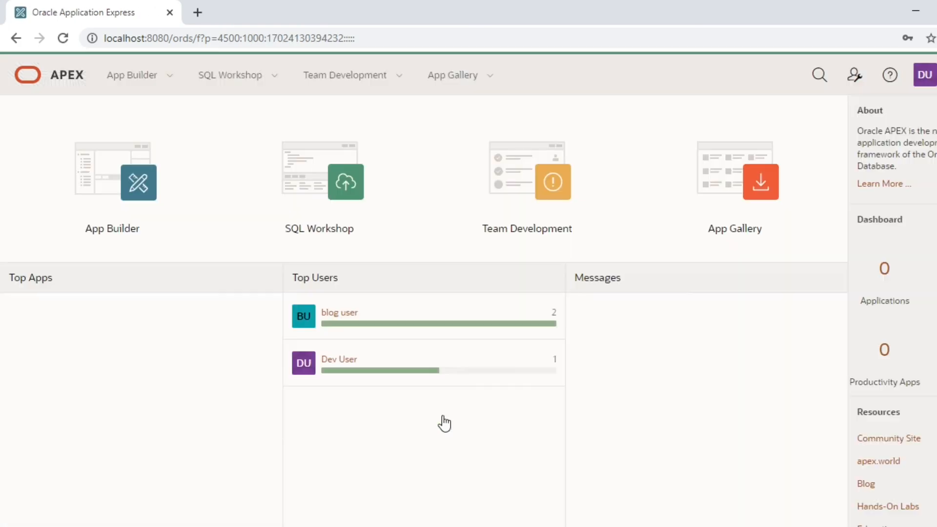
{"action": "left_click", "coordinate": [924, 75]}
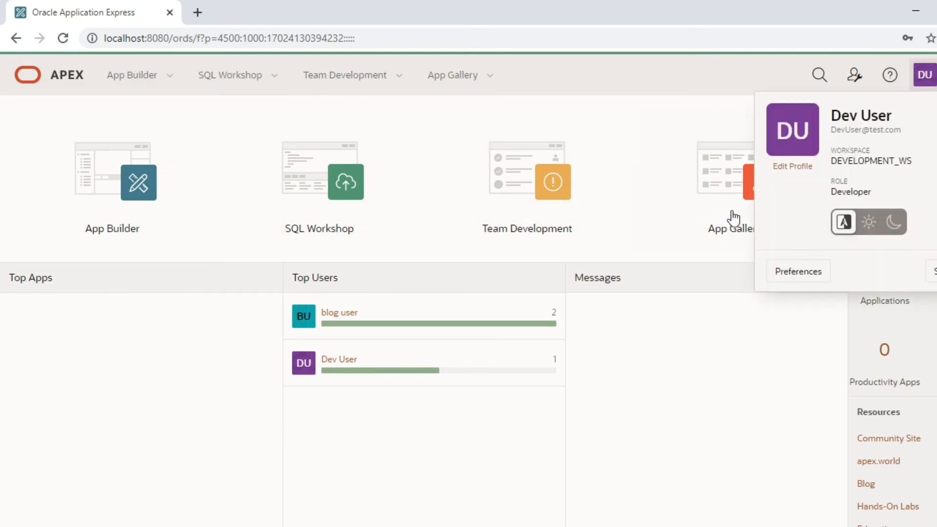
{"action": "mouse_move", "coordinate": [877, 178]}
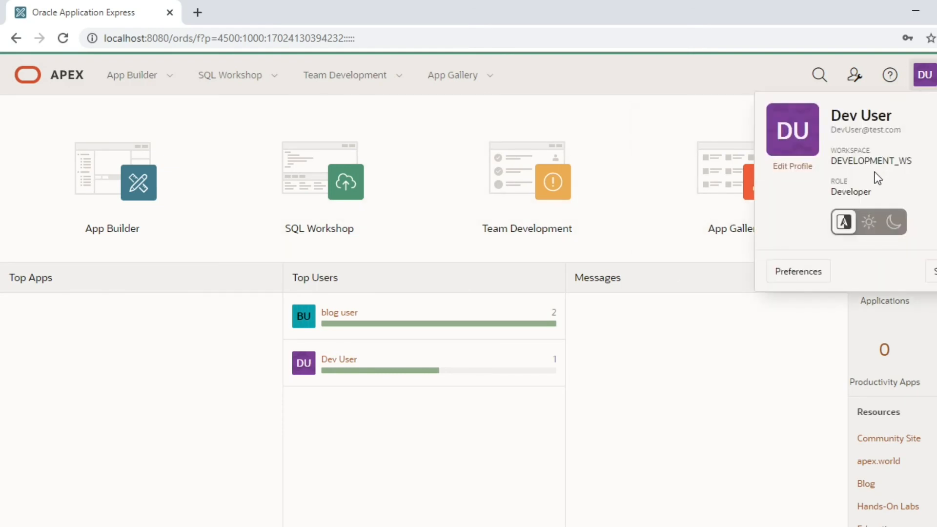
{"action": "mouse_move", "coordinate": [847, 201]}
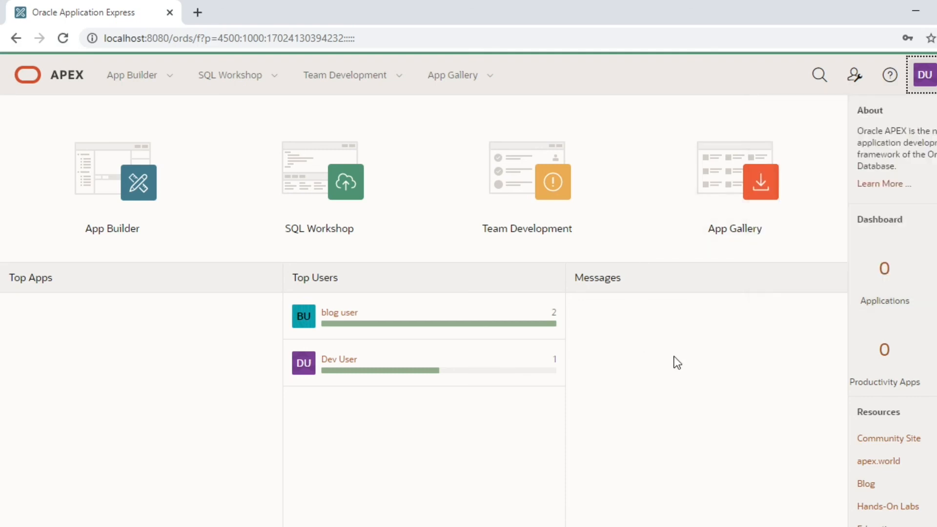
{"action": "mouse_move", "coordinate": [176, 374]}
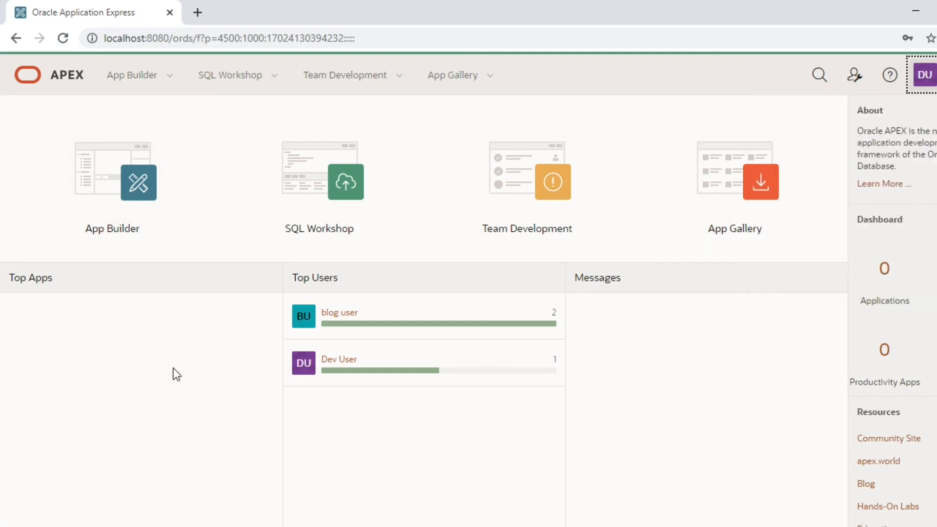
{"action": "mouse_move", "coordinate": [230, 75]}
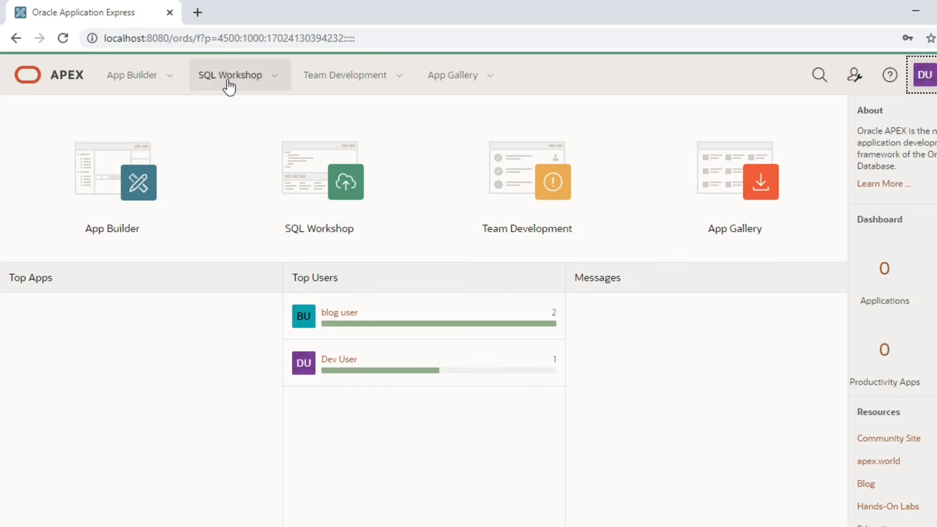
{"action": "mouse_move", "coordinate": [250, 83]}
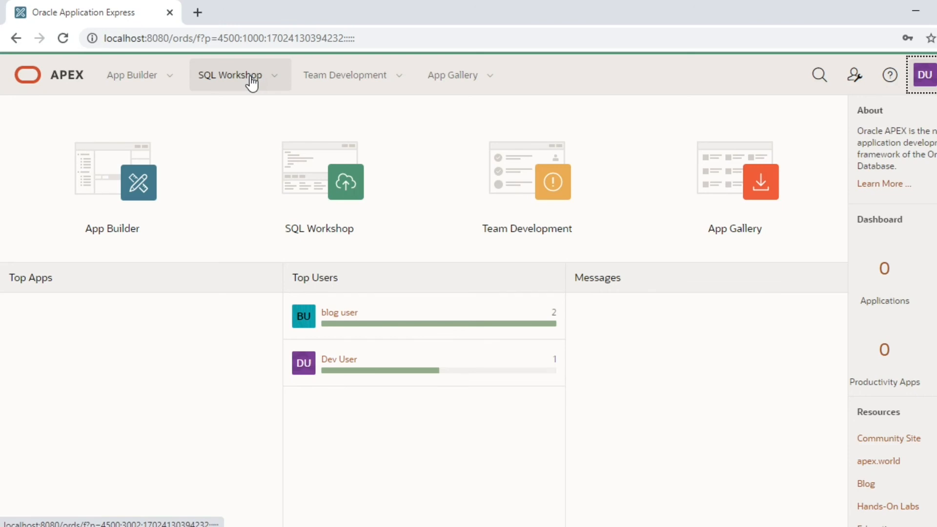
{"action": "mouse_move", "coordinate": [176, 383]}
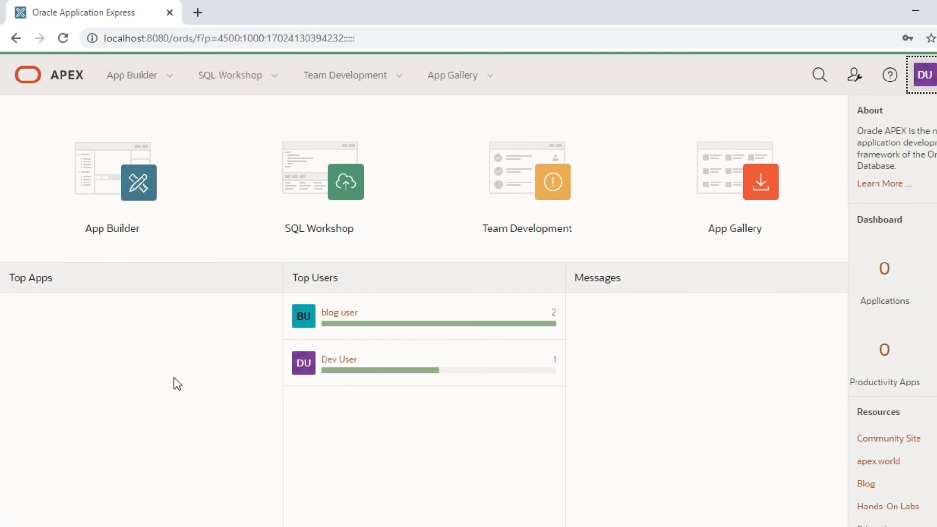